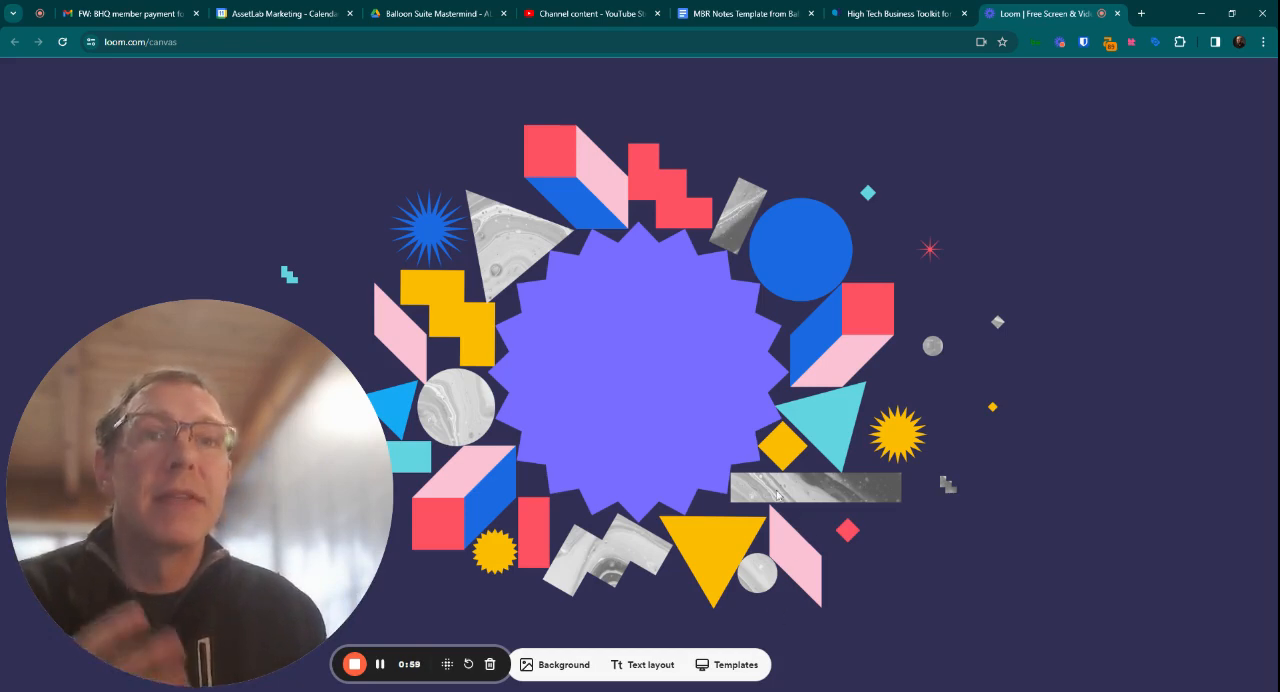
{"action": "mouse_move", "coordinate": [675, 314]}
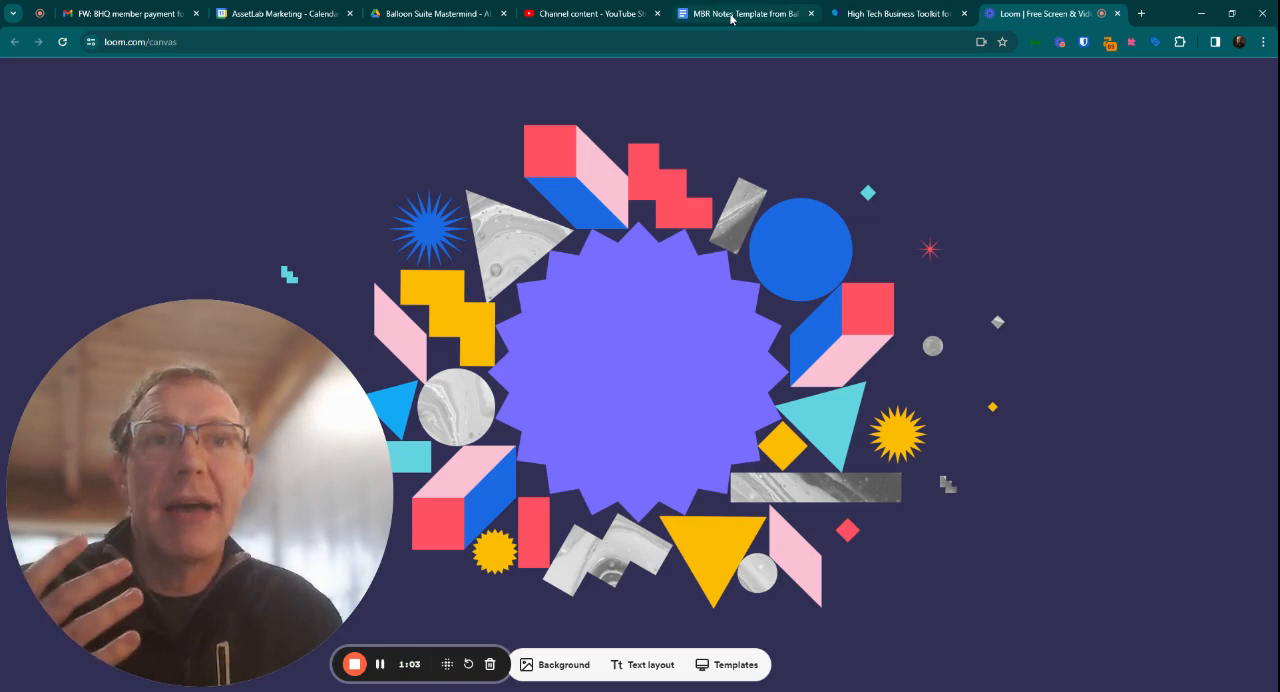
{"action": "left_click", "coordinate": [745, 13]}
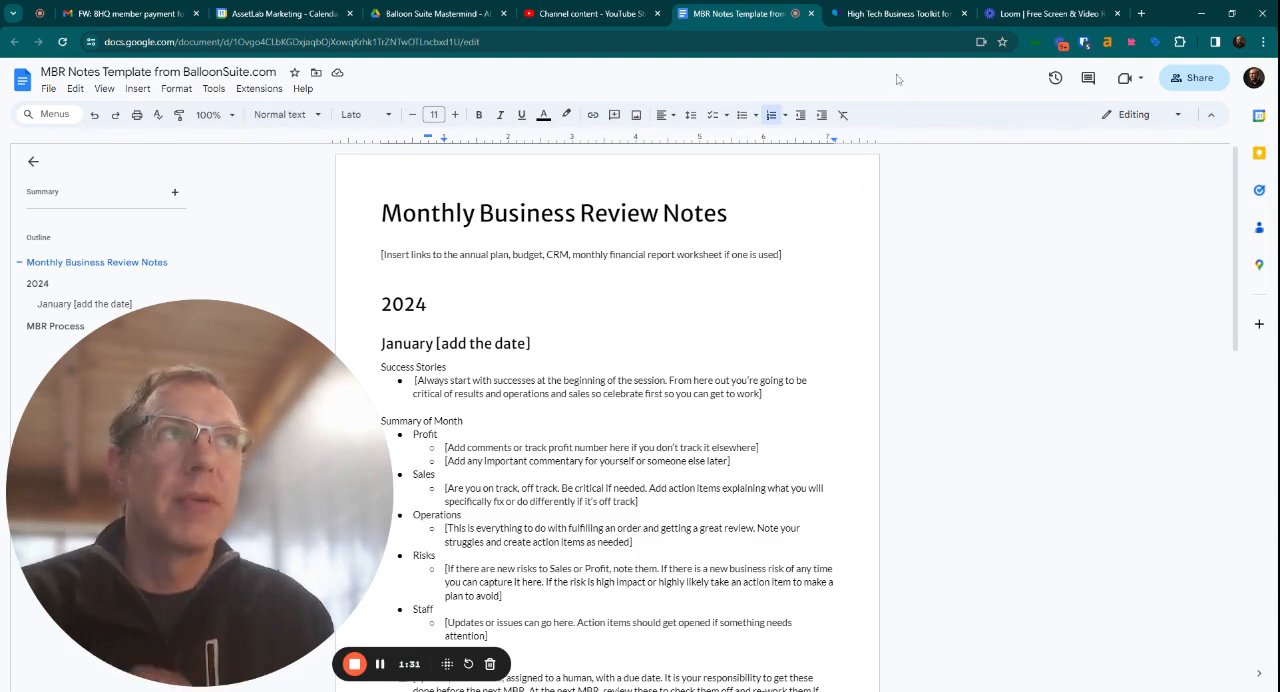
{"action": "left_click", "coordinate": [1045, 13]}
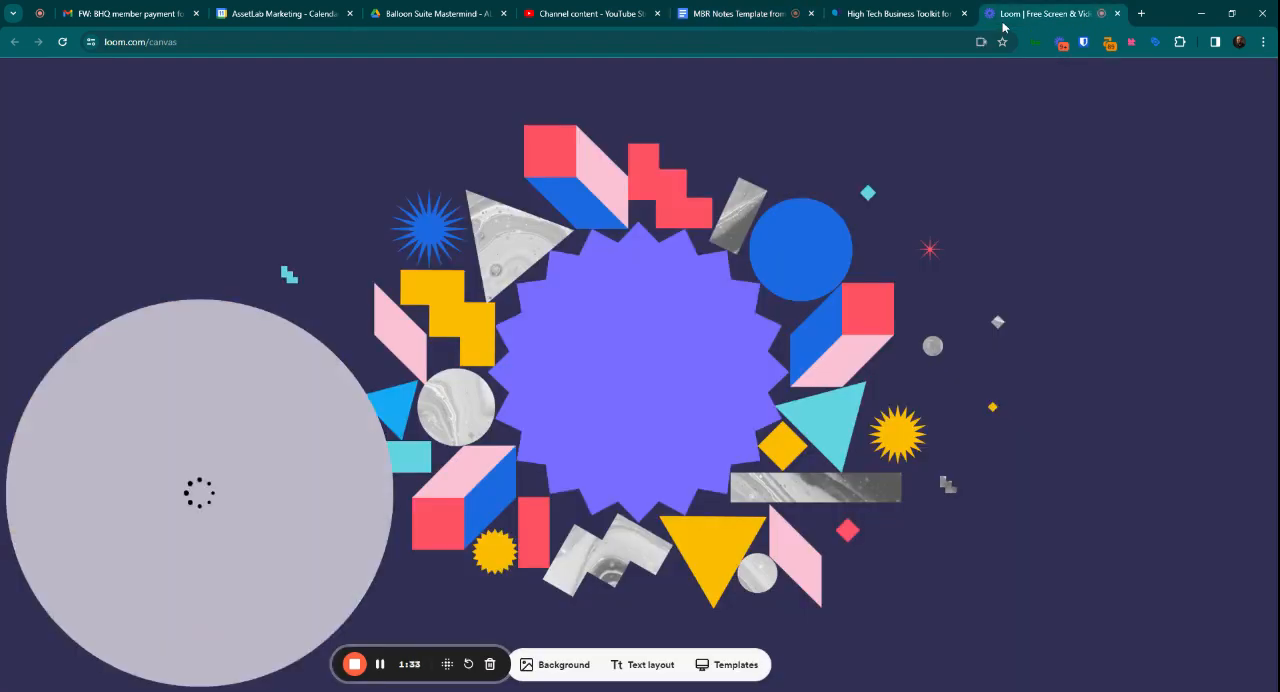